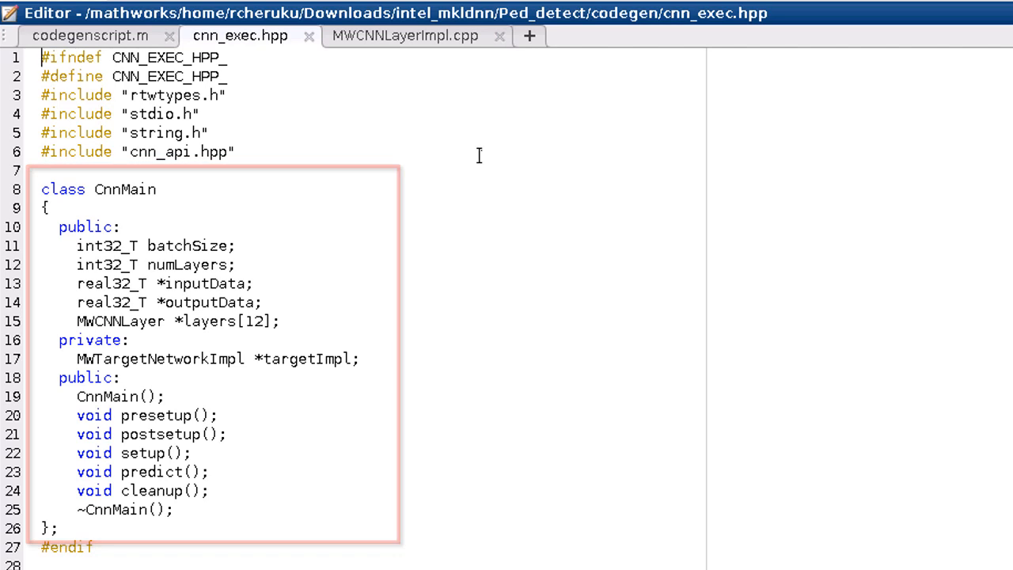
Run the make section of codegenscript.m so system(['make ',targetlib]) builds pednet_exe.
click(405, 35)
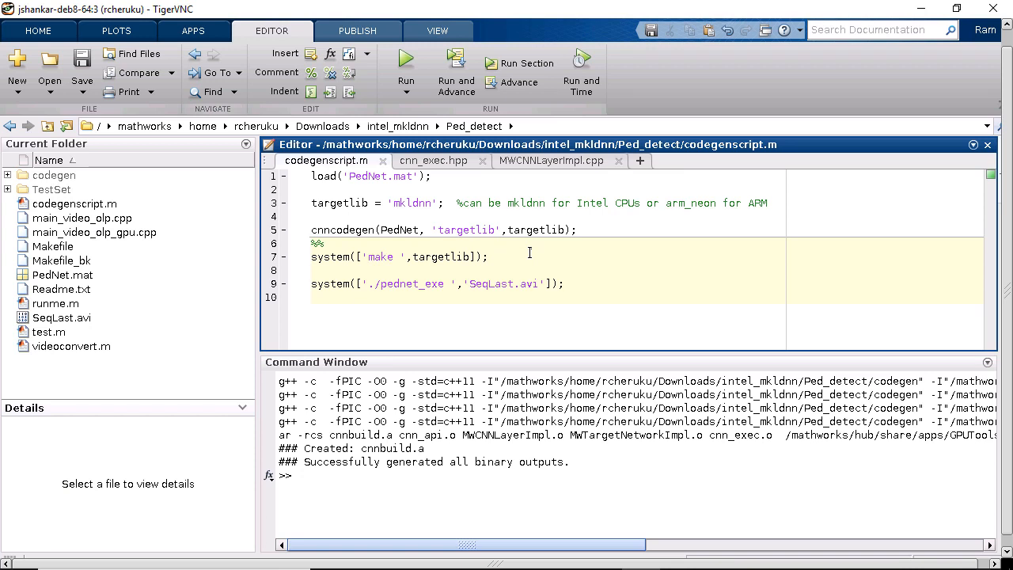
click(405, 62)
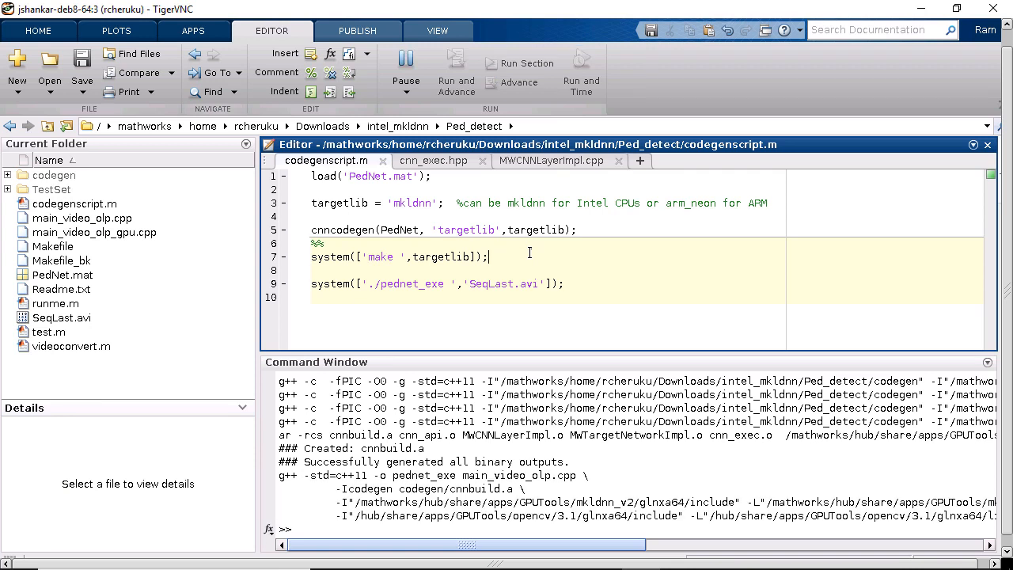